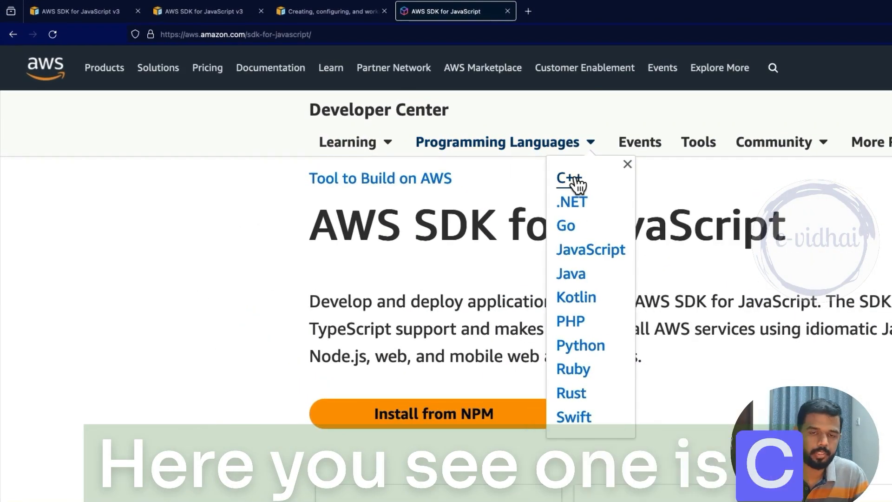
mouse_move(574, 224)
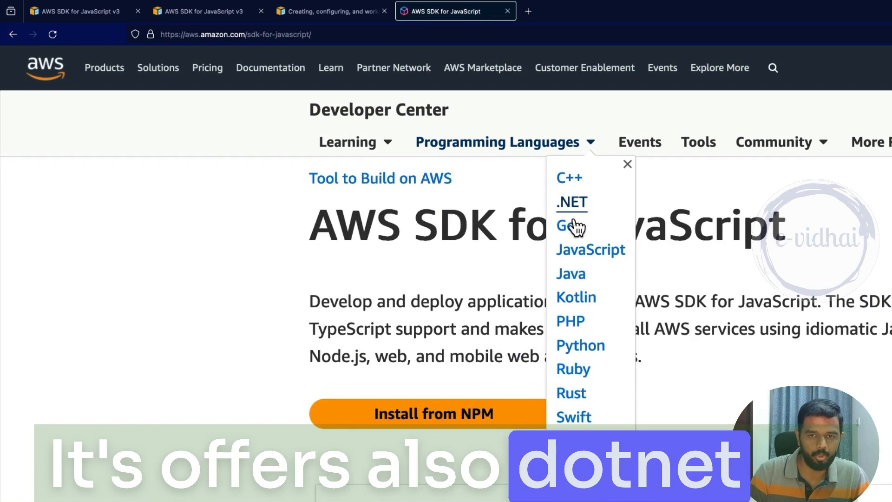
mouse_move(575, 297)
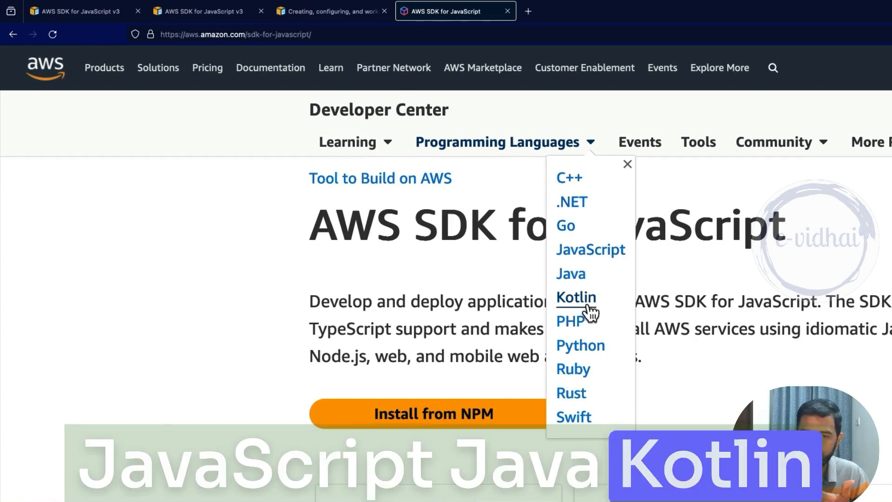
mouse_move(574, 423)
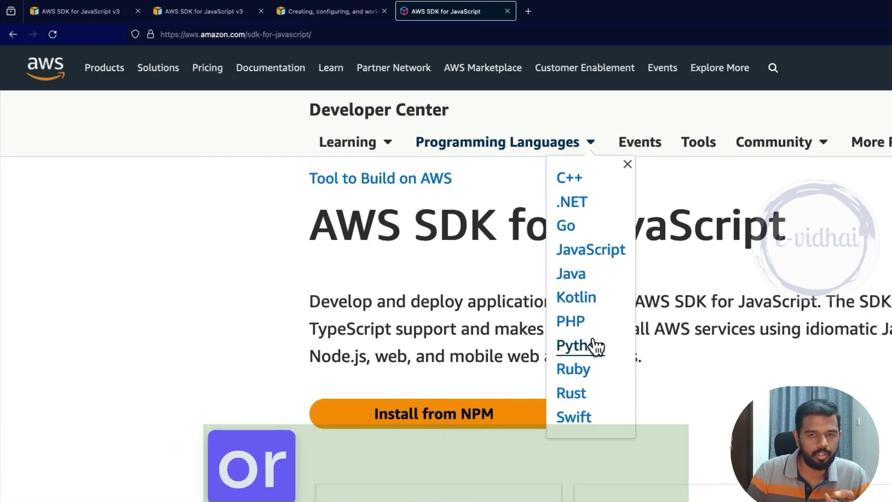
mouse_move(591, 249)
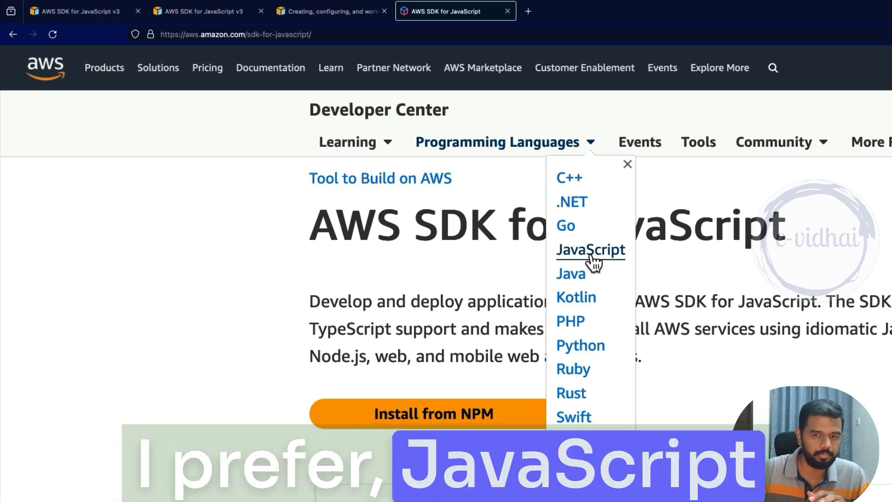
mouse_move(580, 345)
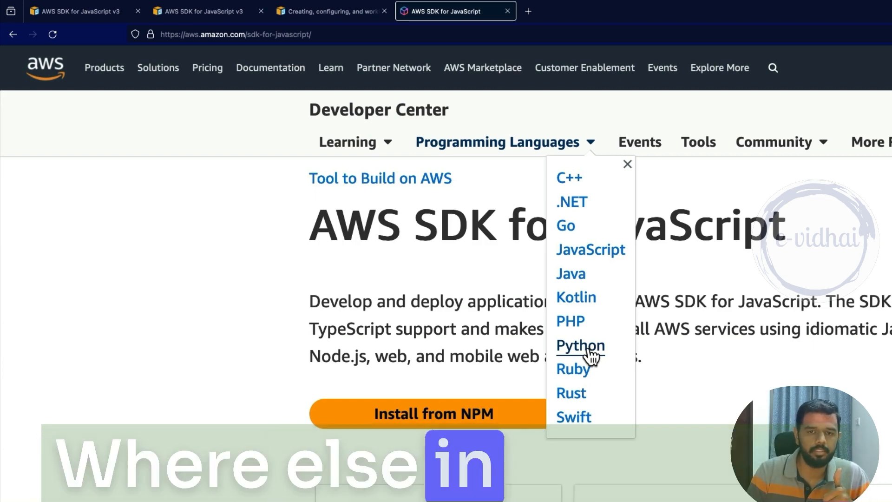
mouse_move(590, 250)
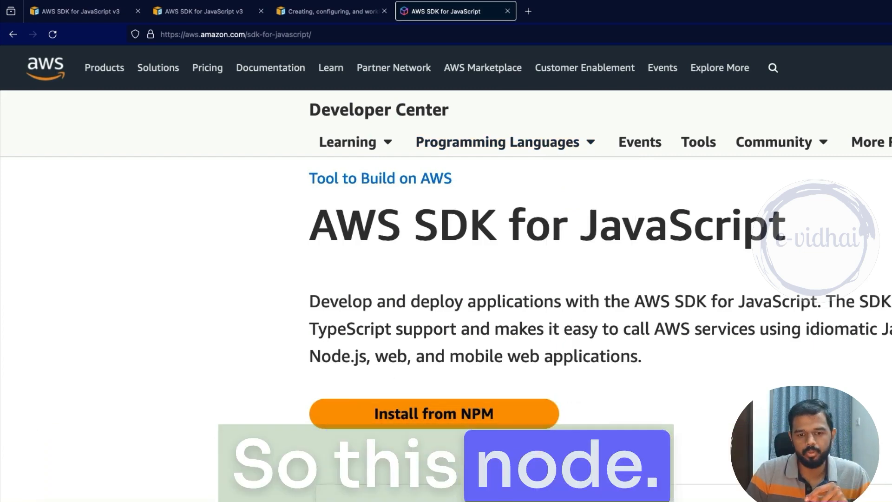
- Expand the Migrating From v2 section in the SDK v3 docs sidebar
scroll(down, 3)
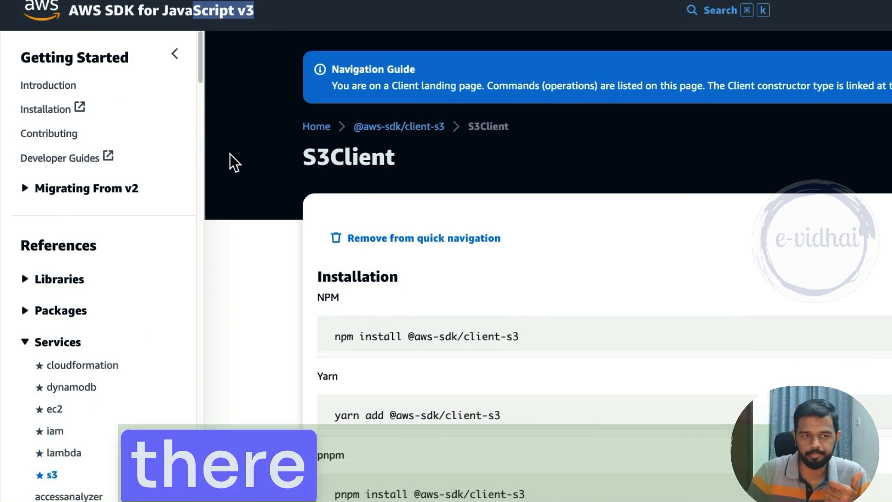
mouse_move(205, 65)
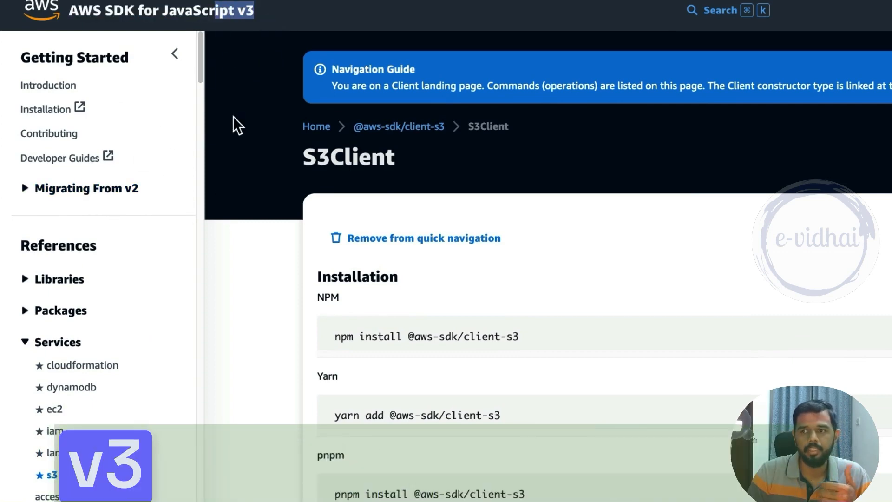
mouse_move(129, 174)
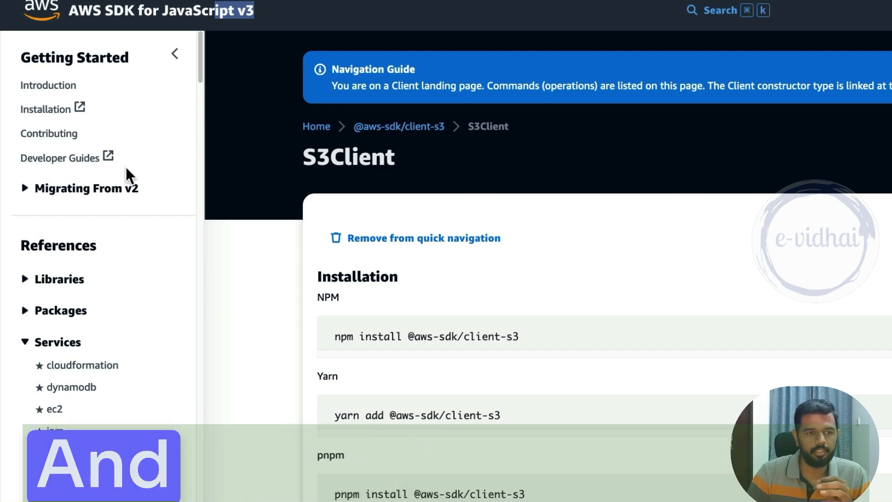
click(86, 187)
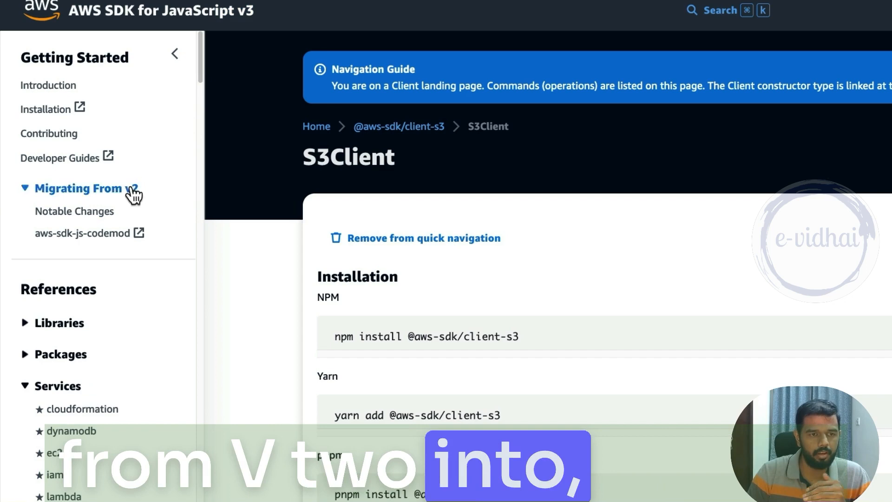
mouse_move(233, 108)
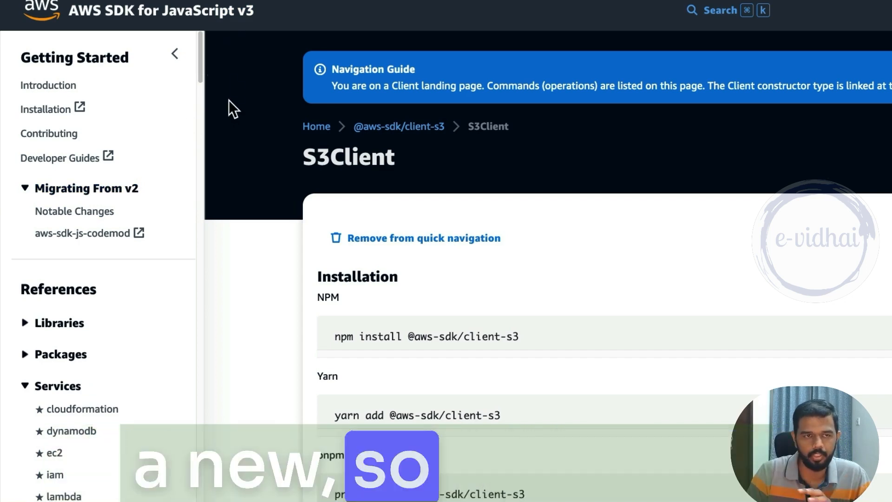
mouse_move(262, 26)
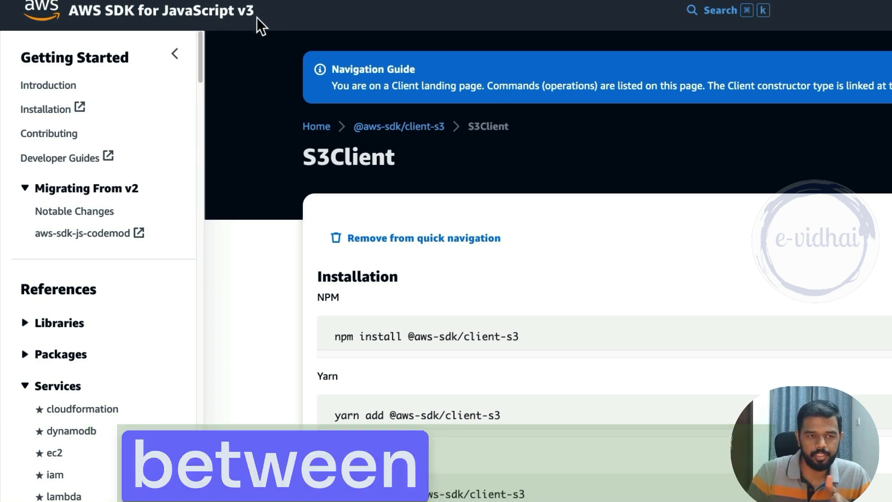
mouse_move(250, 27)
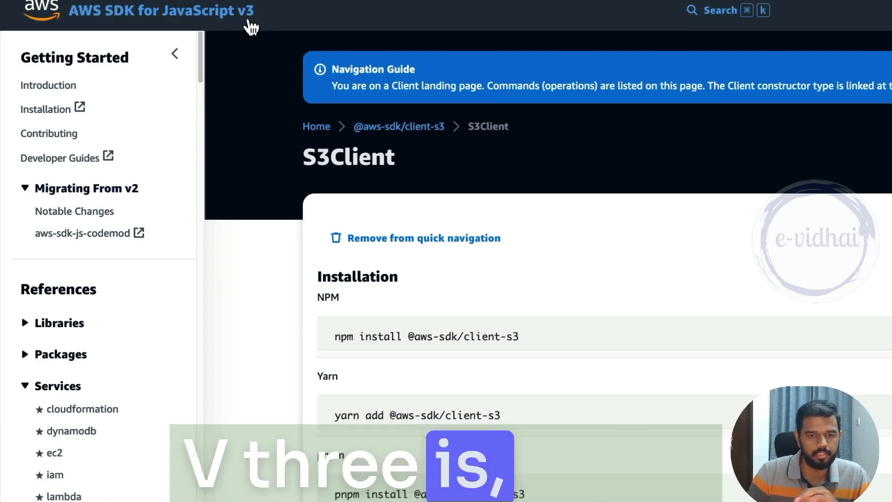
mouse_move(296, 292)
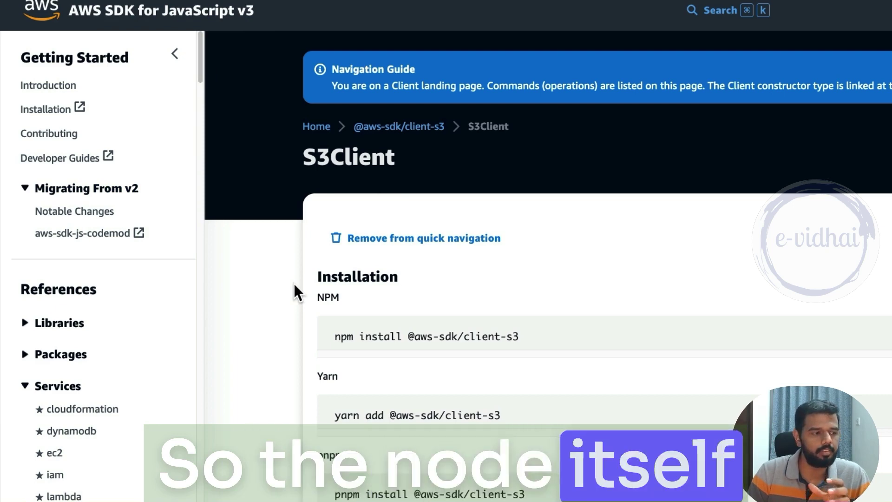
mouse_move(275, 310)
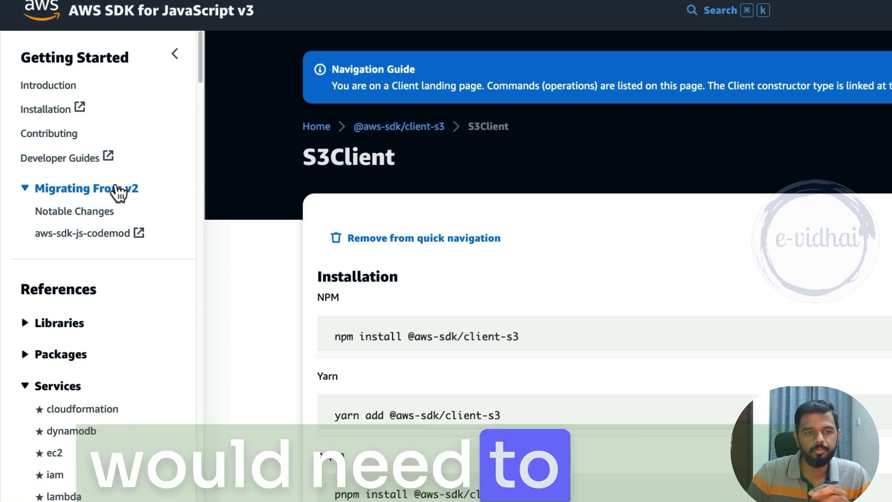
mouse_move(256, 322)
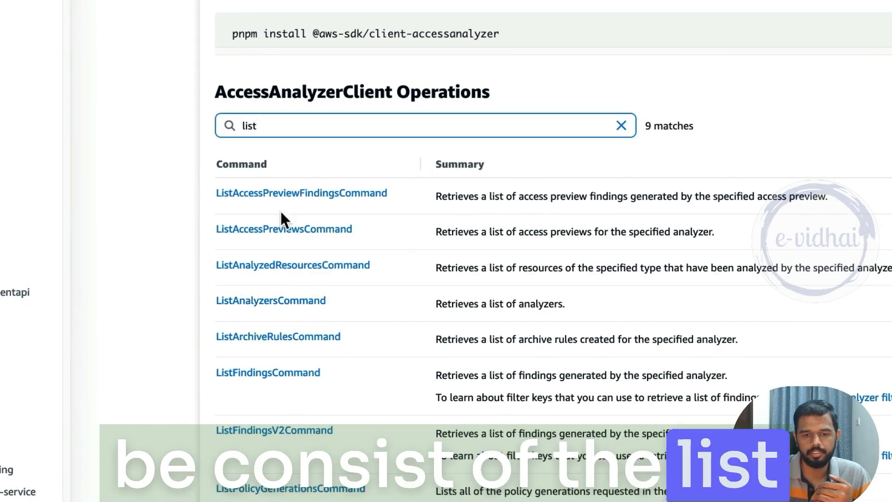
- Show the Introduction page's Getting Started DynamoDB ListTablesCommand example
click(621, 126)
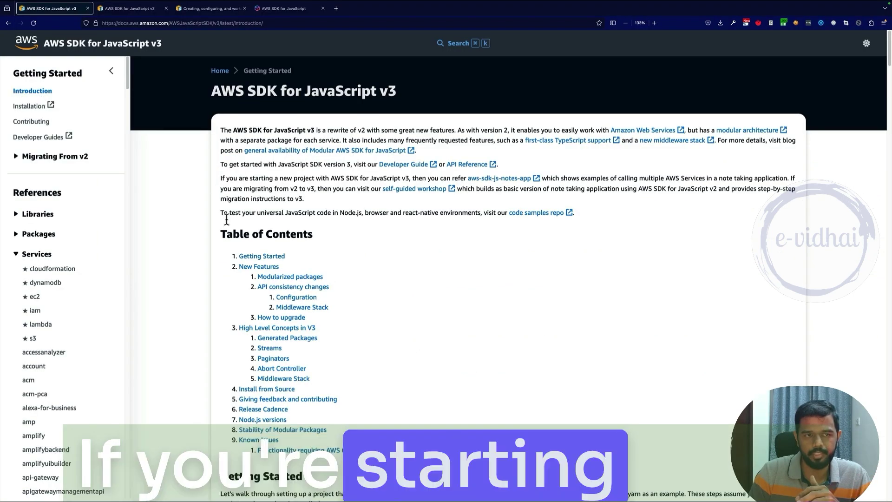
scroll(down, 3)
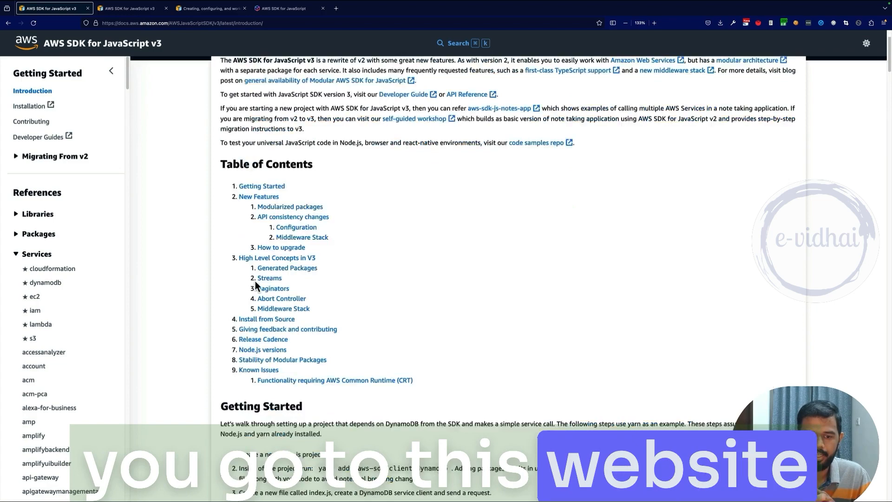
scroll(down, 3)
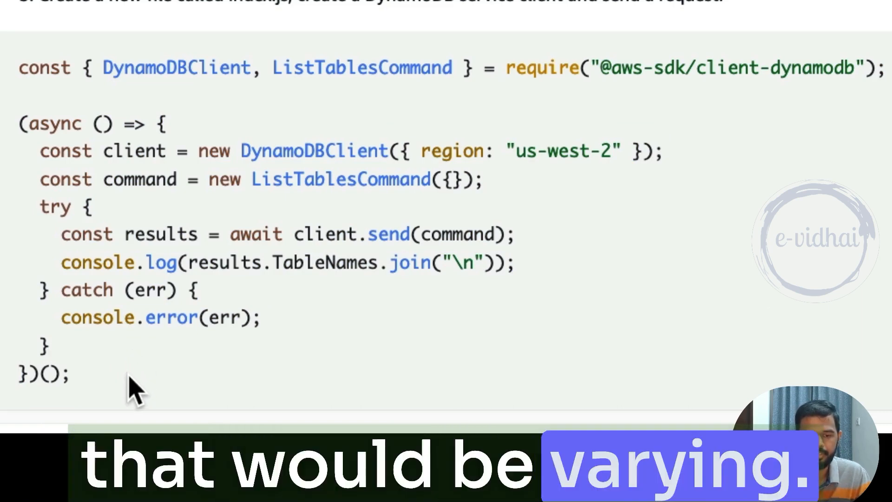
- Bring up the context menu on the s3 entry under Services in the sidebar
right_click(137, 387)
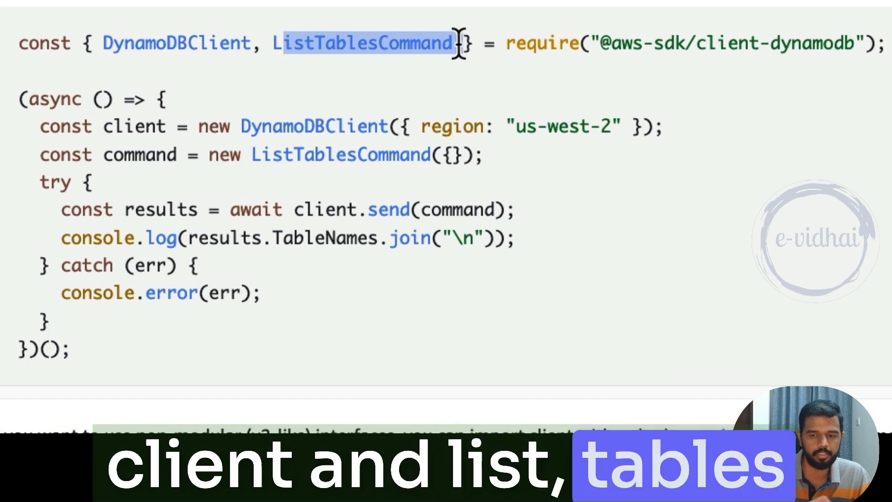
mouse_move(140, 44)
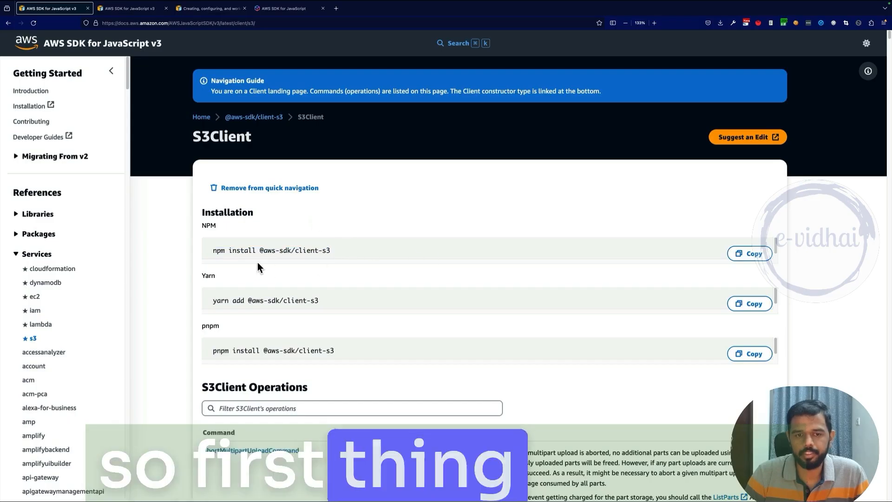
click(749, 253)
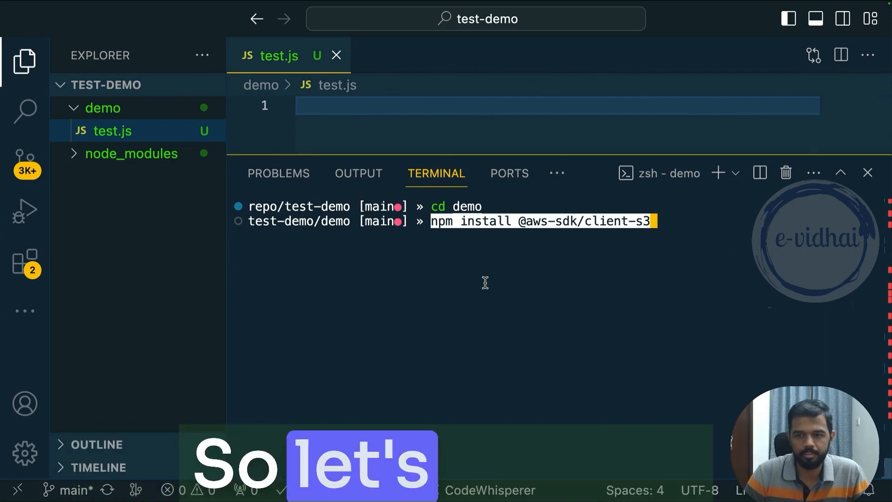
key(Return)
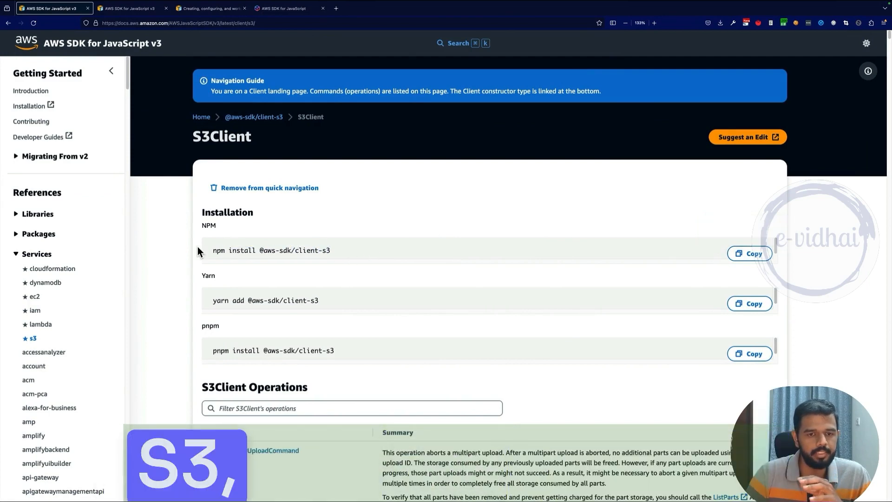
mouse_move(176, 300)
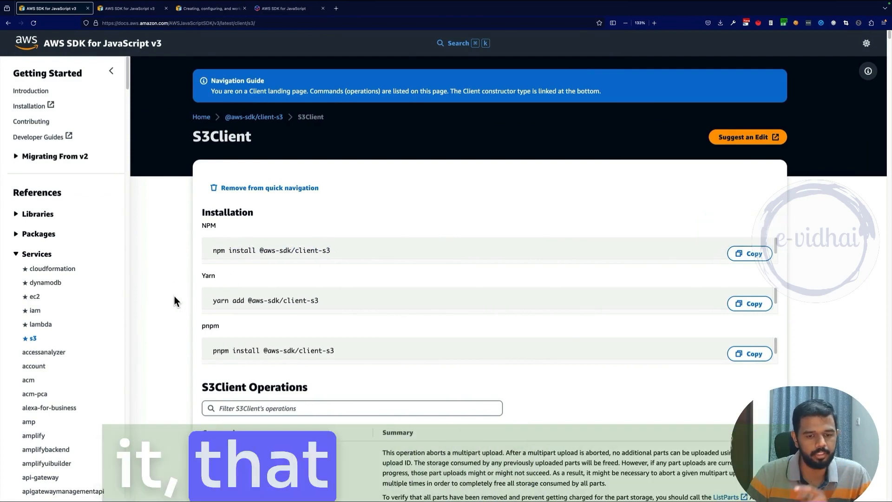
- Filter the S3Client operations by 'list' and open ListBucketsCommand
scroll(down, 3)
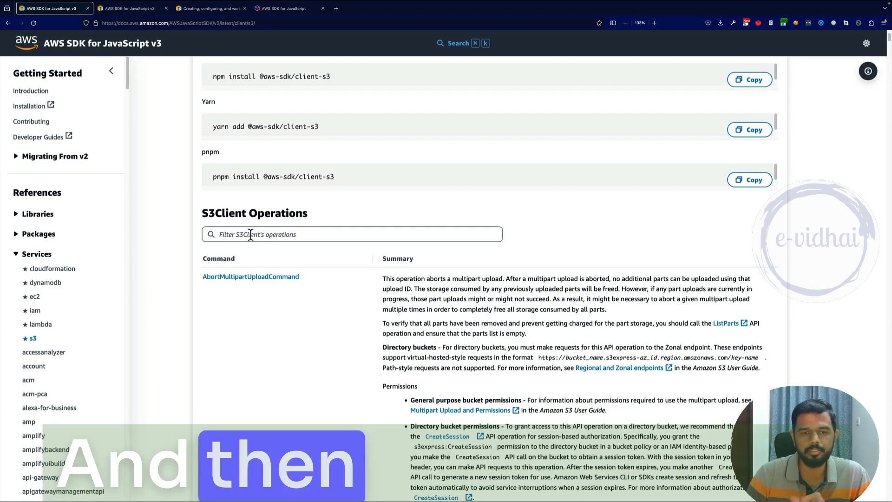
text(list)
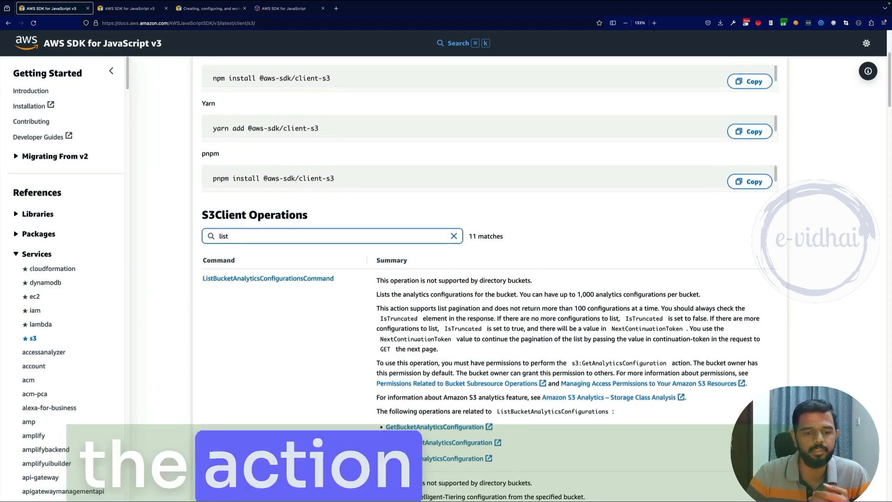
scroll(down, 3)
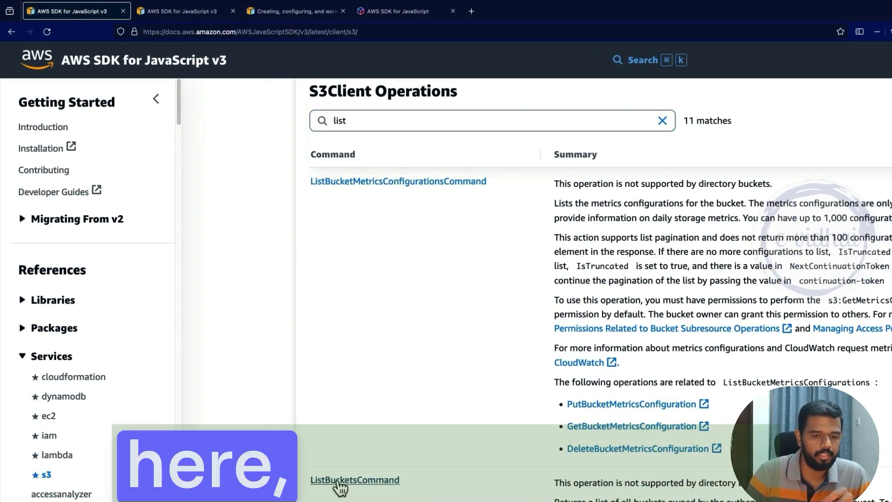
click(354, 479)
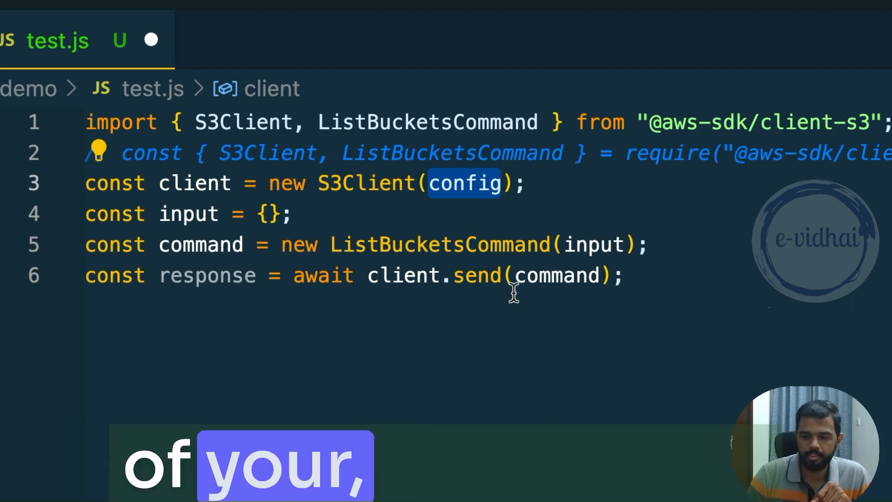
- Replace the config argument of new S3Client(config) with {} in test.js
text({})
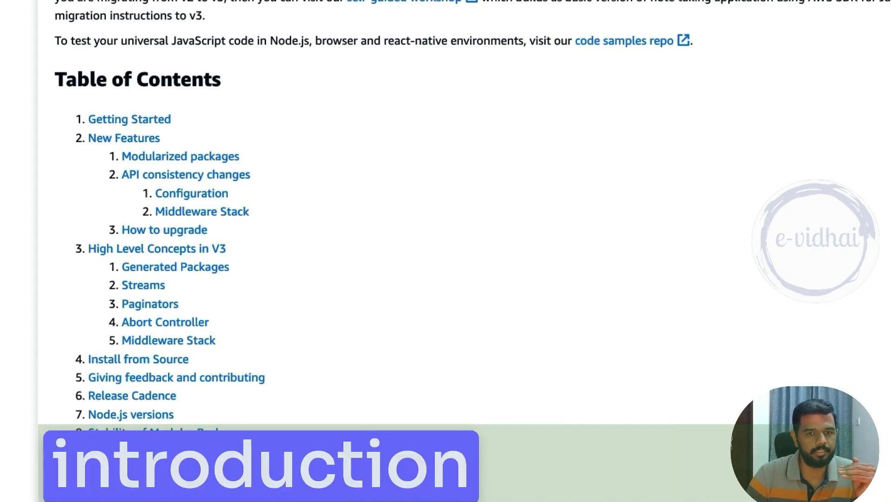
- Look through the developer guide's Table of Contents
scroll(down, 3)
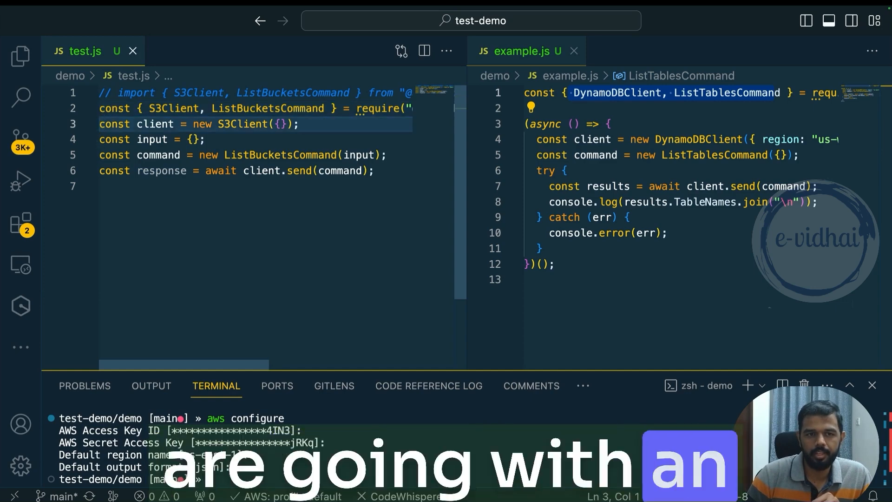
- Wrap new S3Client({}) and the command in an async function with try/catch logging response, and save
text(async () => {})();)
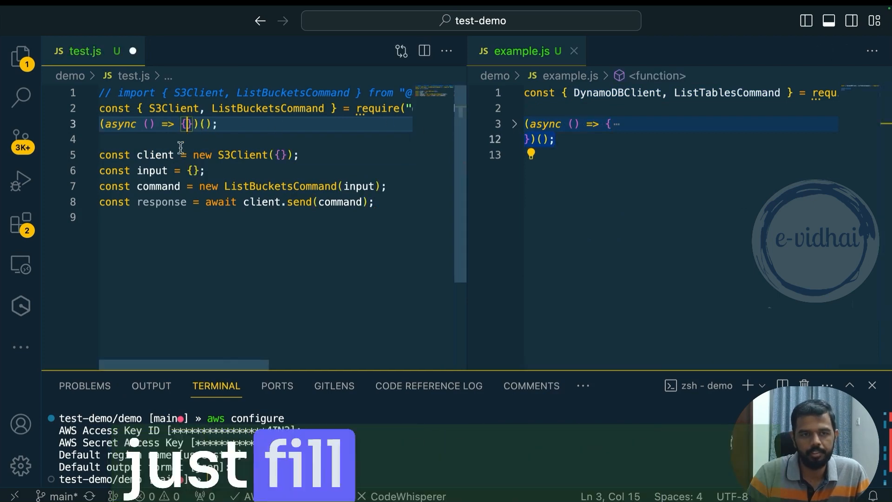
key(Enter)
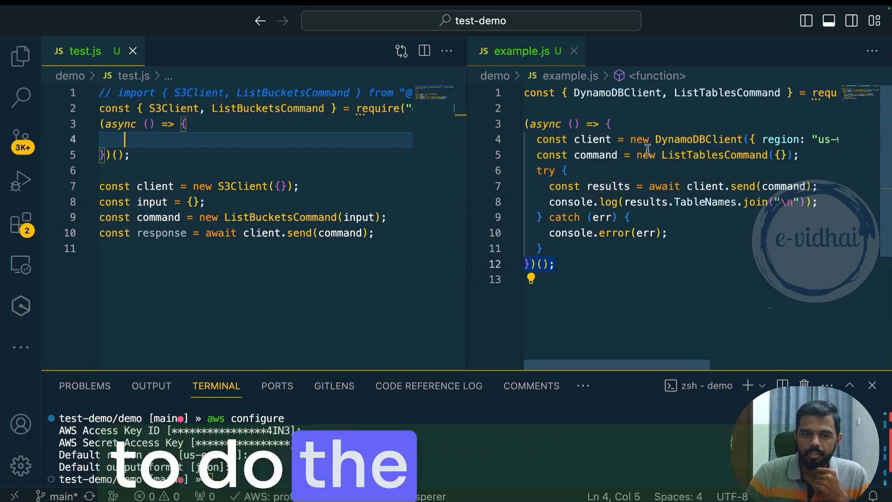
text(const client = new S3Client({});)
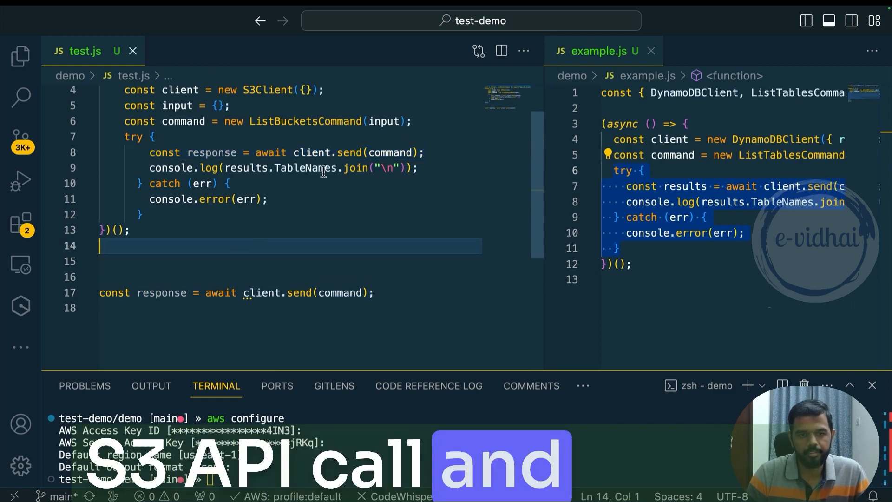
double_click(211, 152)
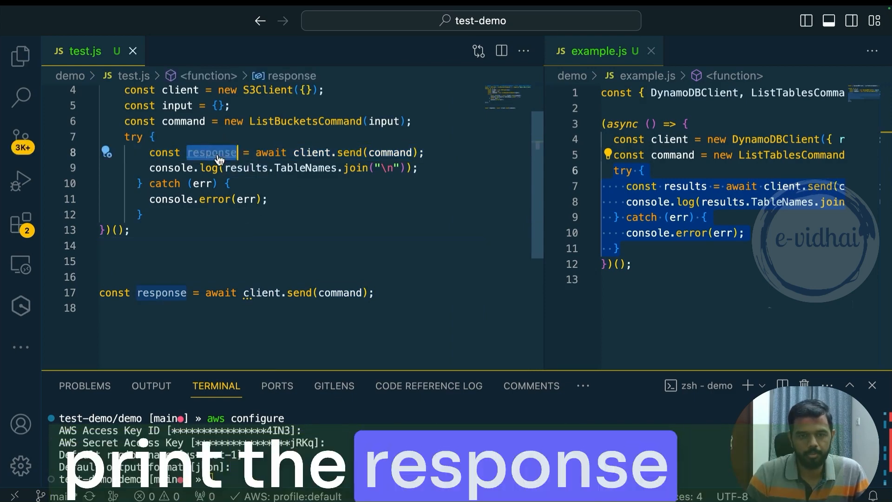
key(Ctrl+S)
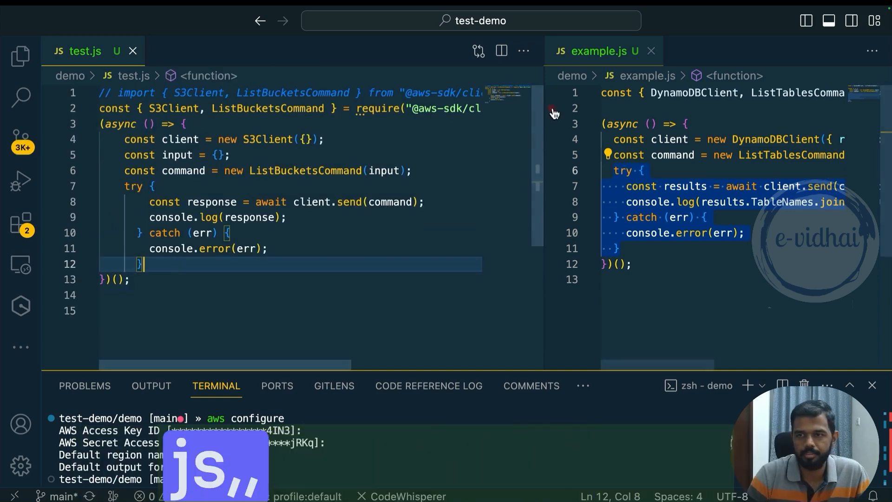
click(651, 50)
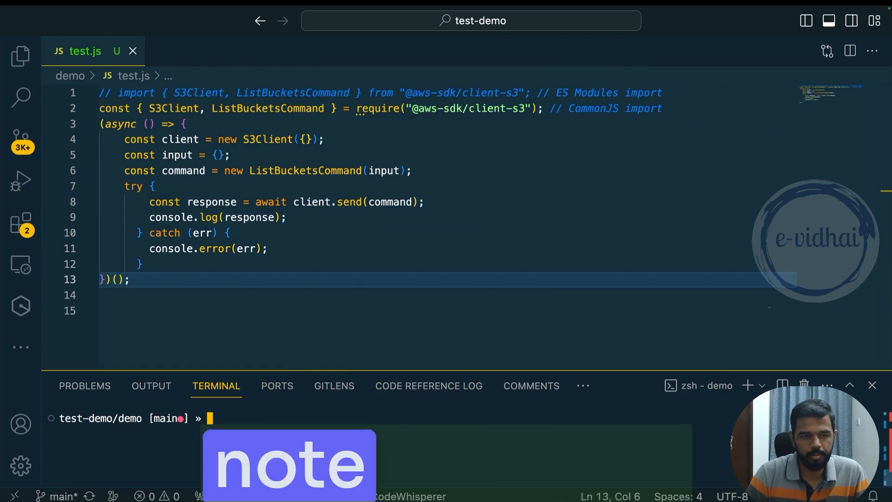
text(npm install @aws-sdk/client-s3)
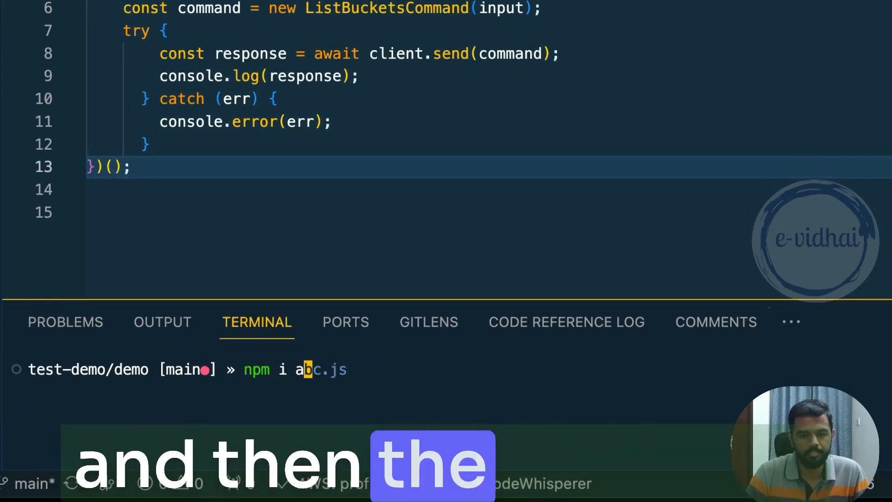
text(test.)
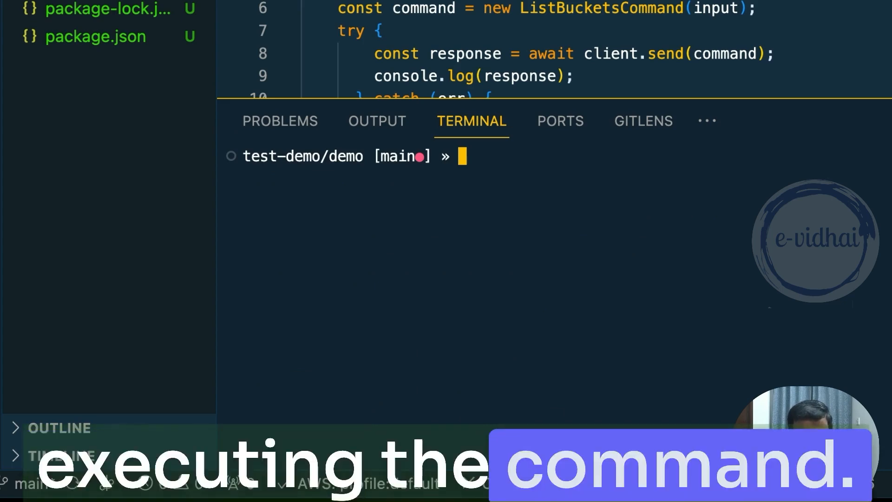
text(node abc.js)
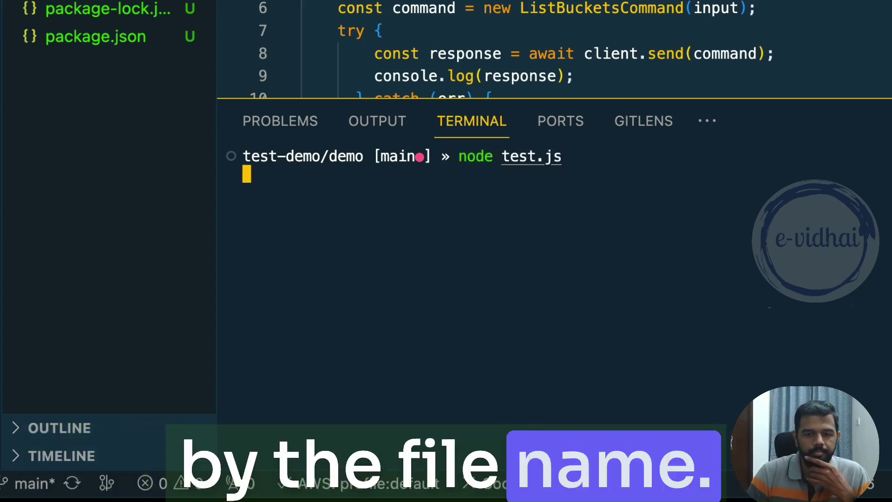
key(Return)
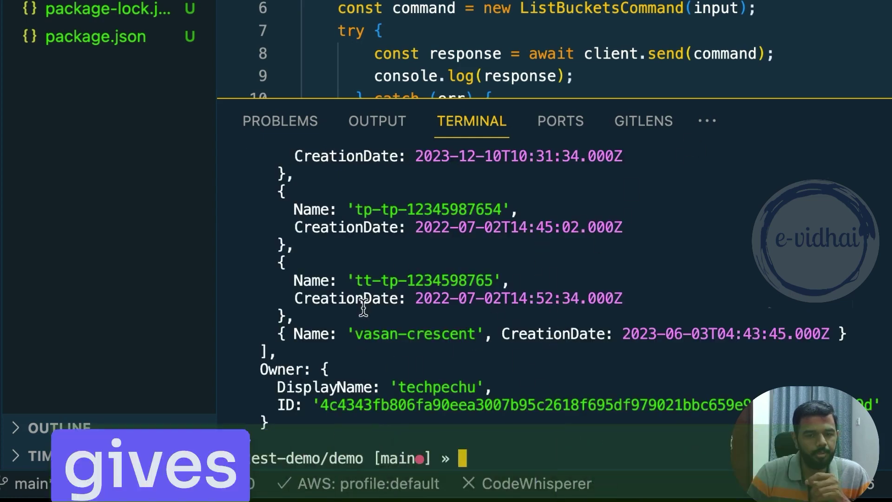
scroll(up, 3)
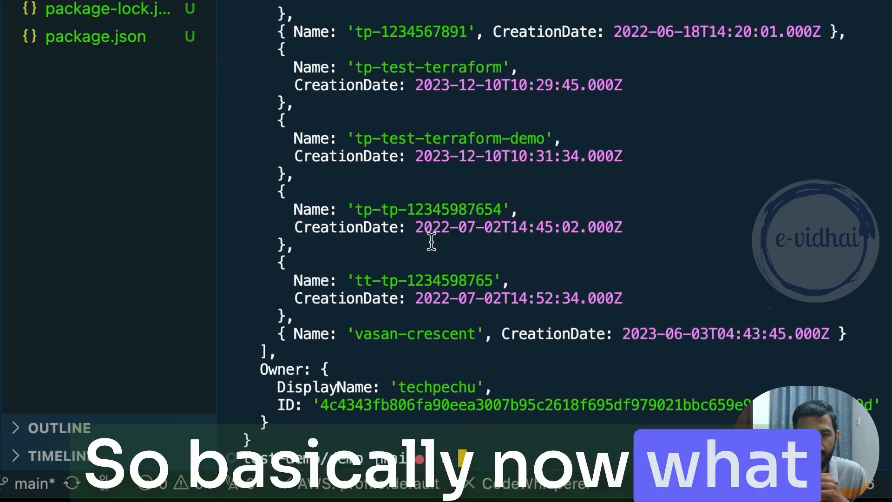
scroll(up, 3)
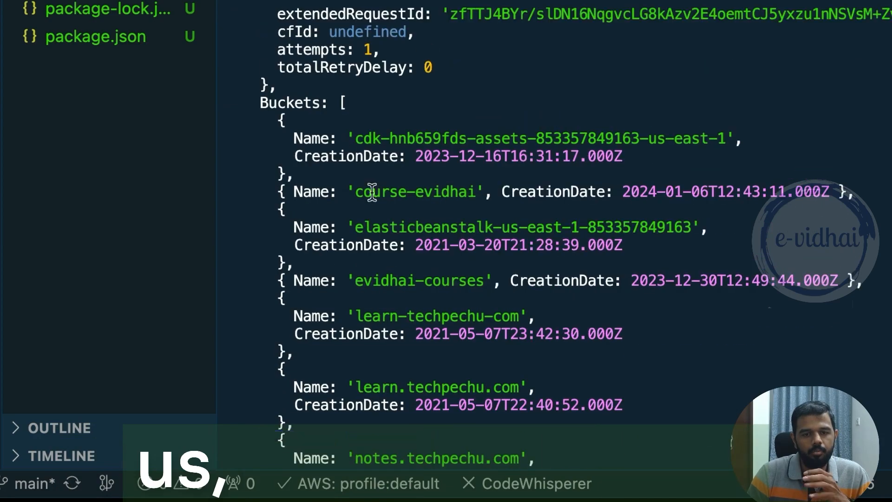
scroll(up, 3)
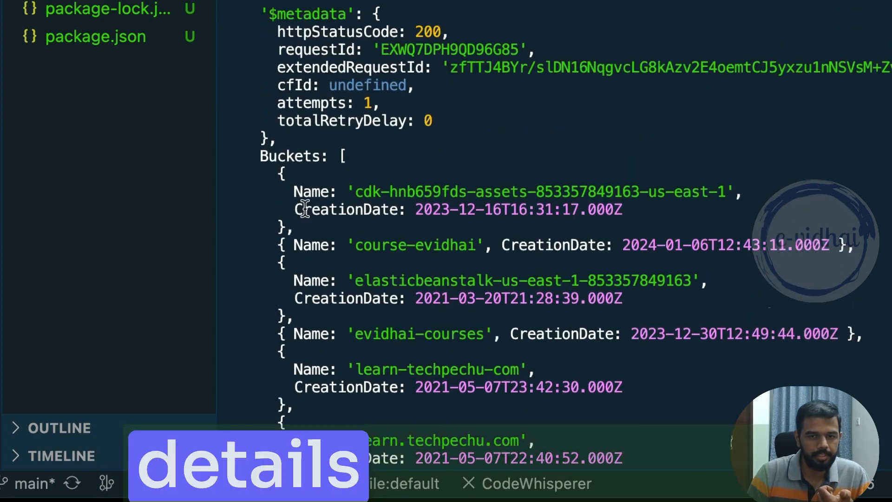
scroll(down, 3)
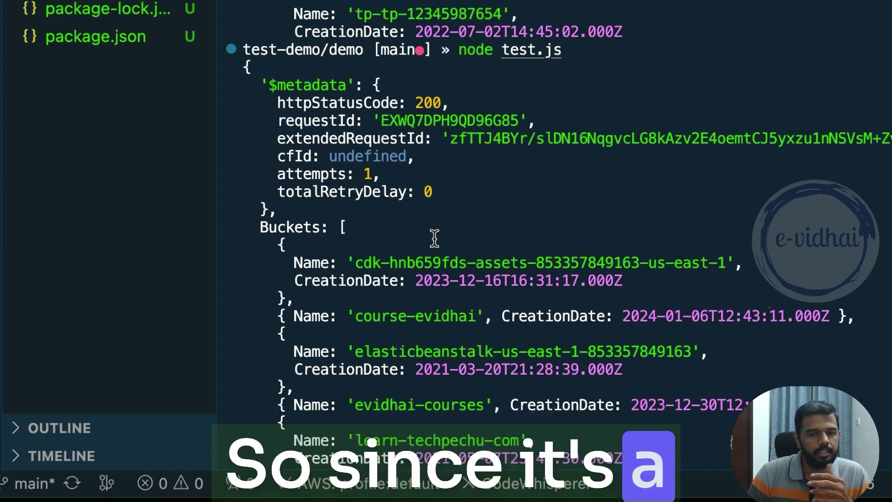
scroll(up, 3)
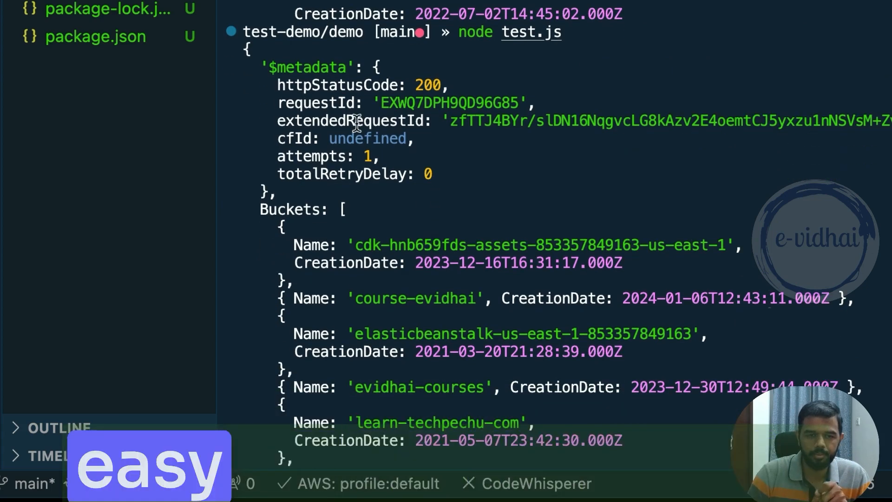
double_click(291, 209)
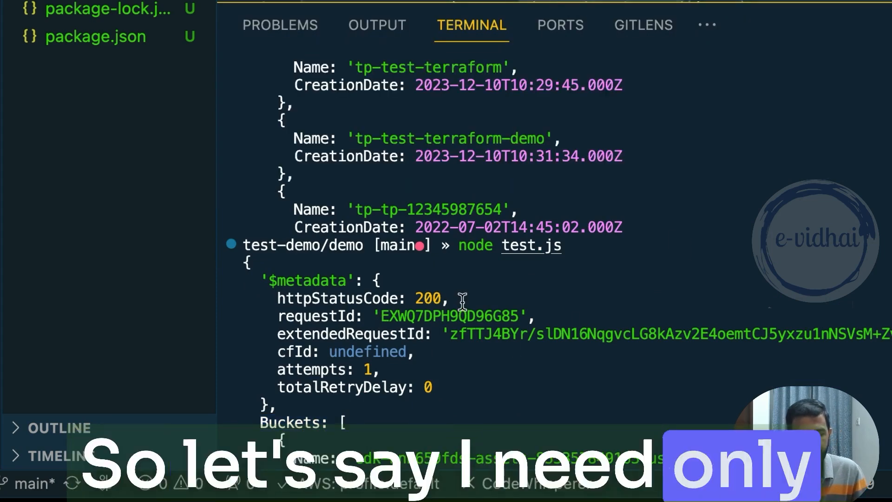
mouse_move(242, 279)
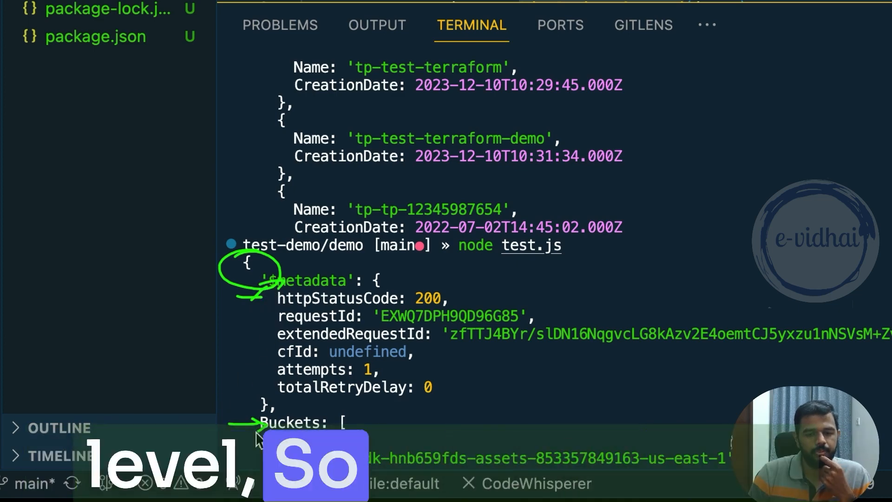
mouse_move(526, 277)
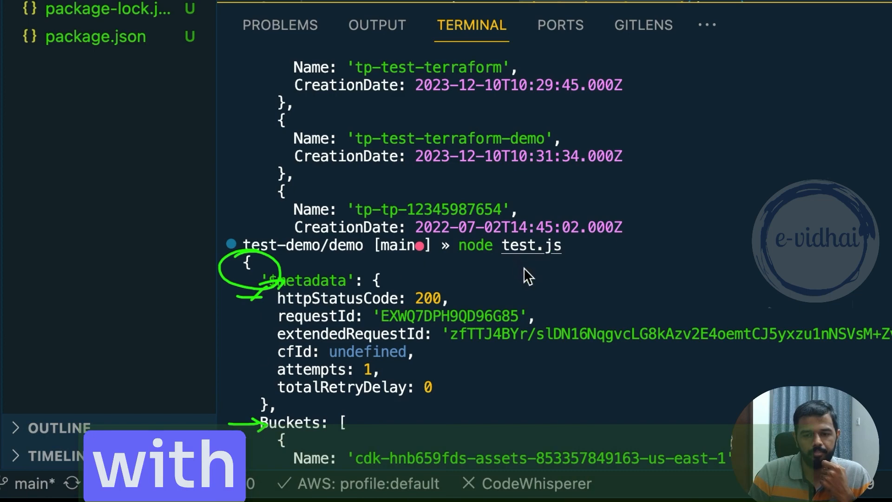
mouse_move(525, 191)
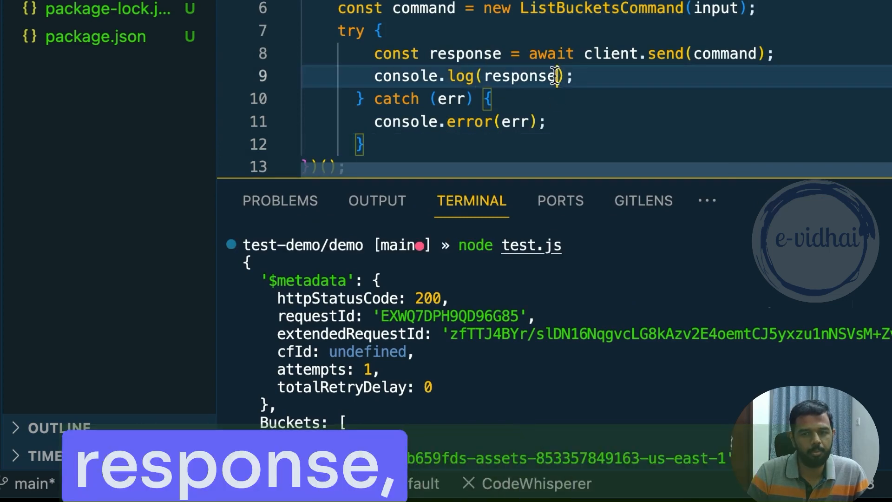
- Log response.Buckets[0].Name in test.js and run it to print the first bucket's name
text(.js)
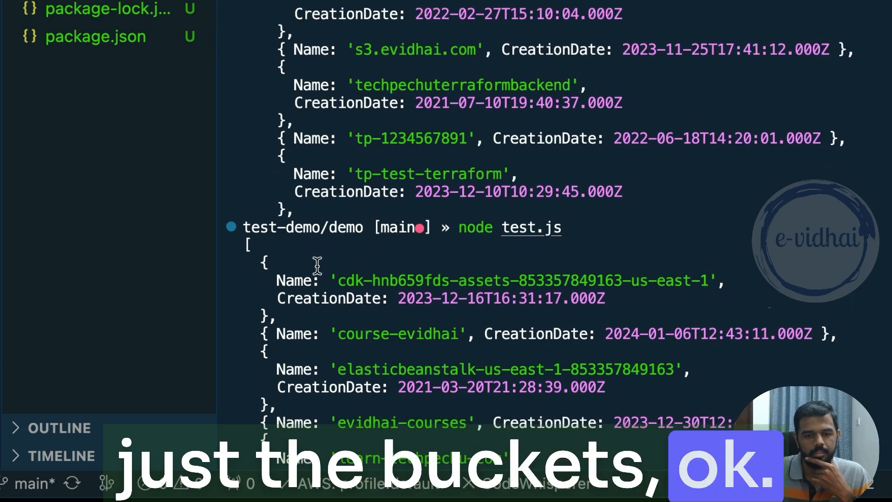
scroll(down, 3)
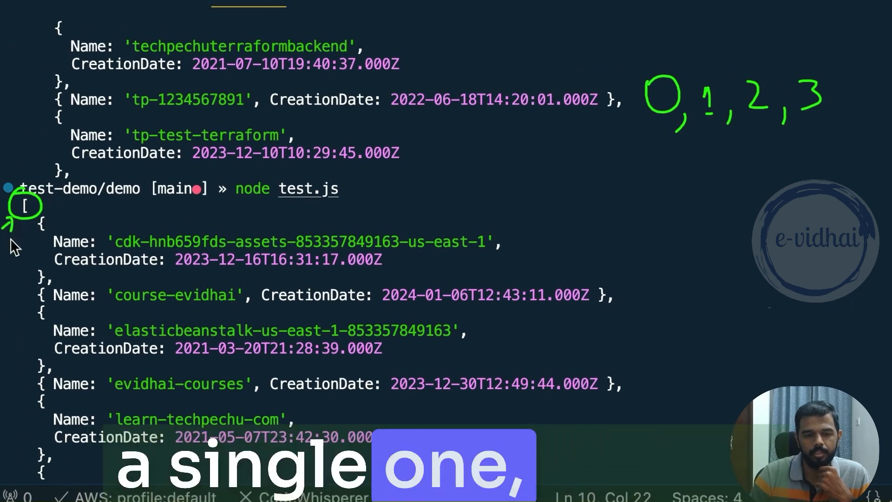
scroll(down, 3)
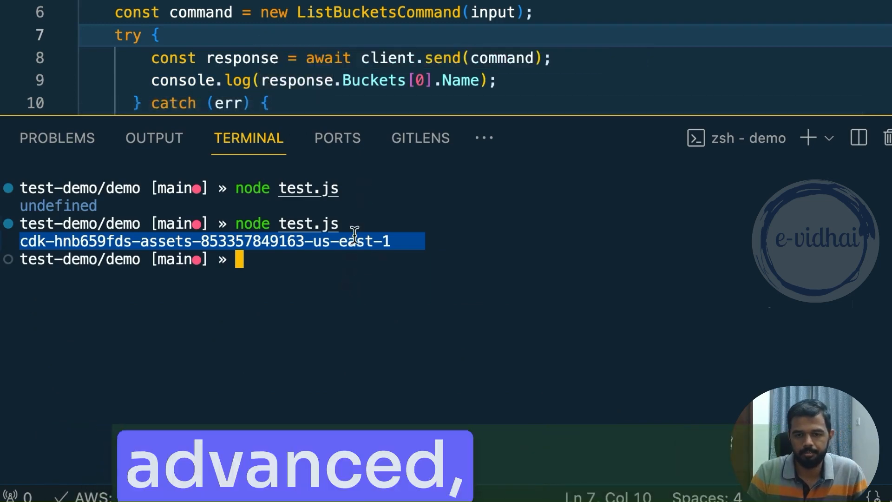
- Write a for (bucket in response) loop with a console.log call in its body
text(f)
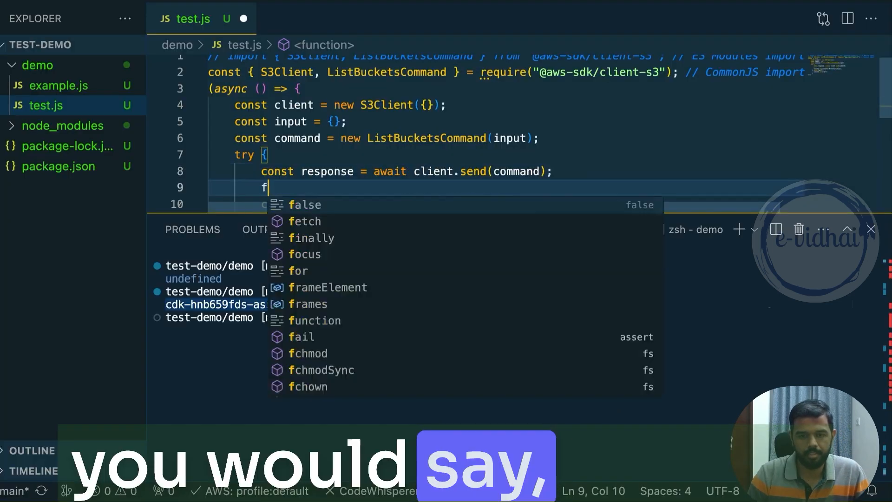
text(or bucket in)
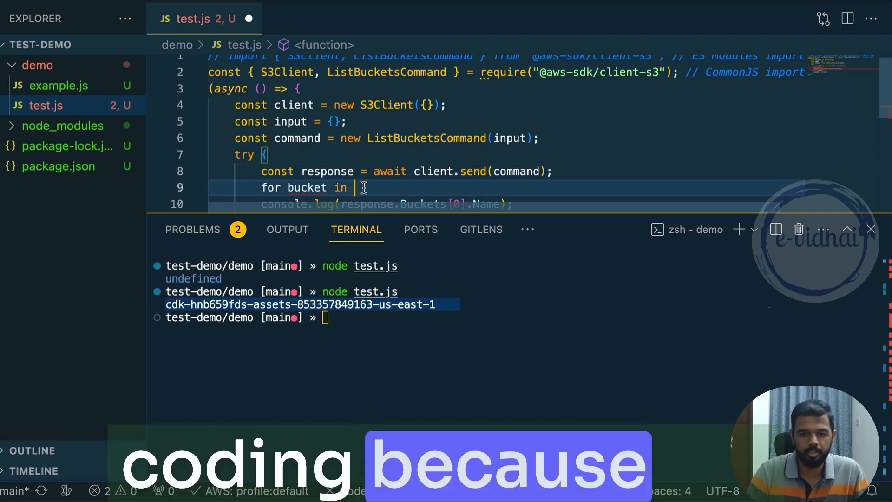
text(response{)
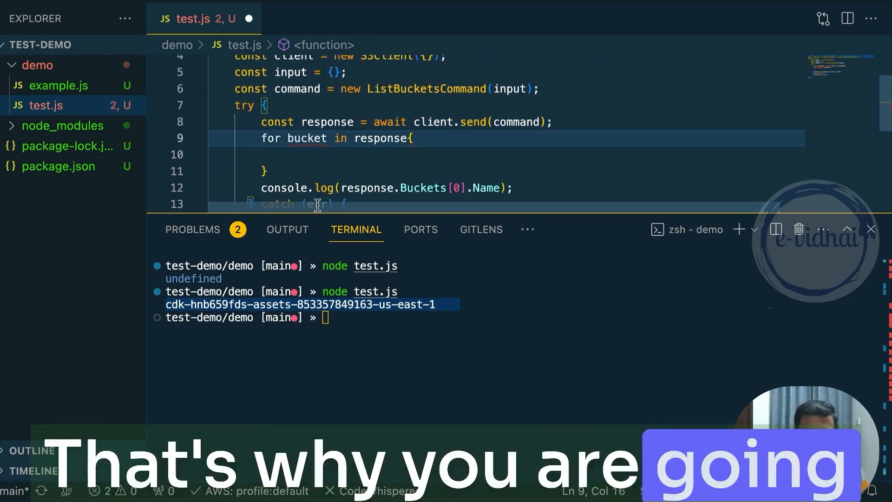
click(296, 154)
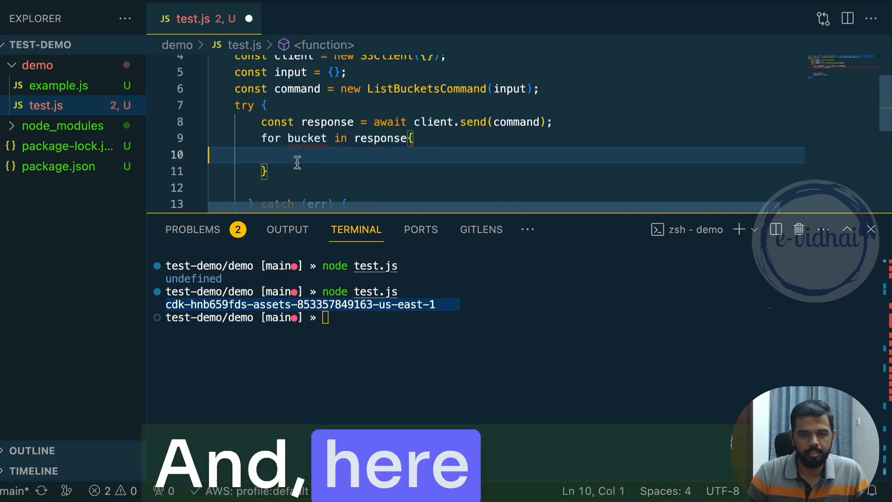
text(c)
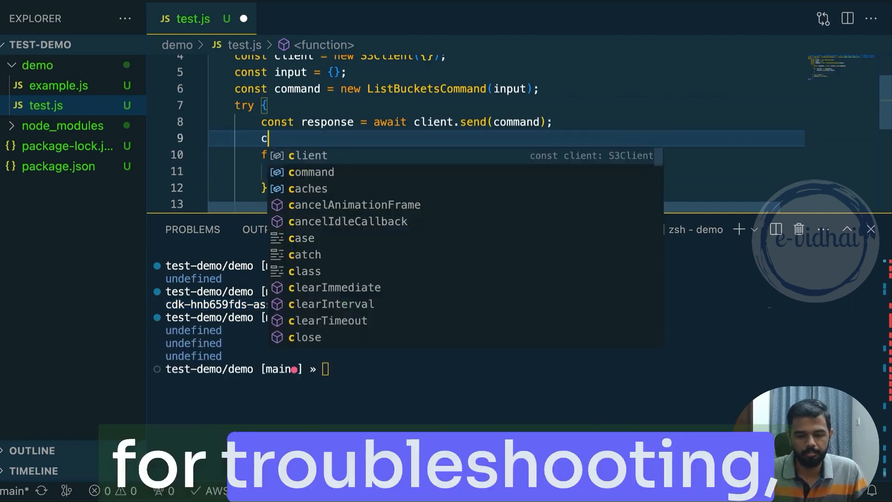
text(onsole)
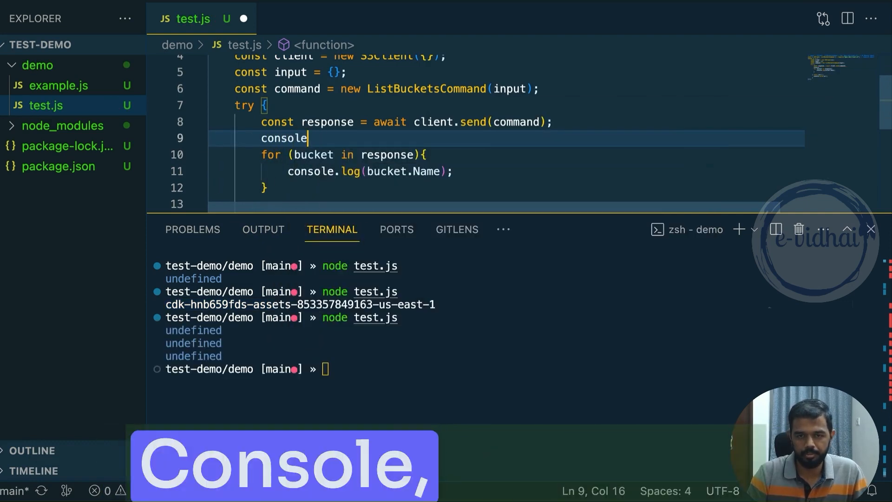
text(.log())
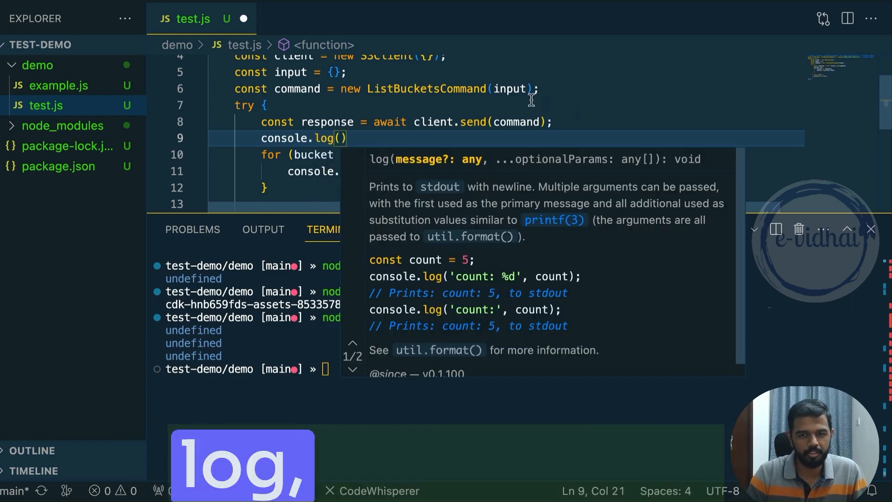
- Log the whole response before the loop
double_click(327, 122)
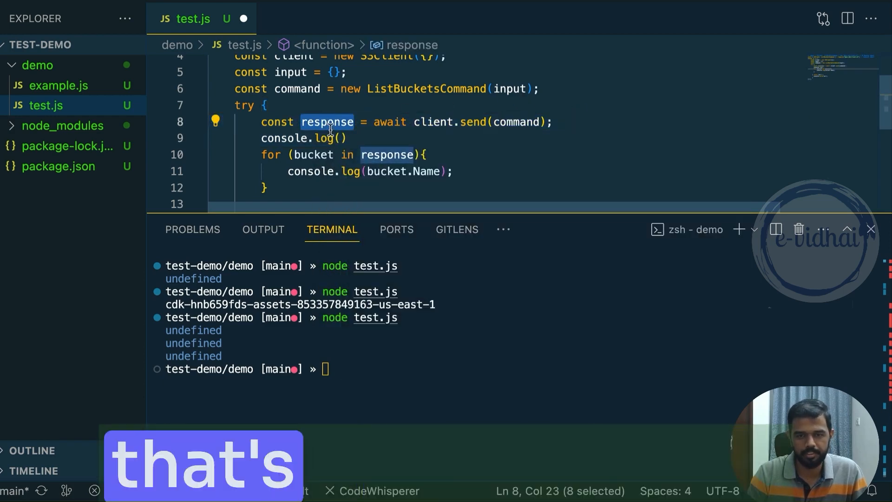
text(response)
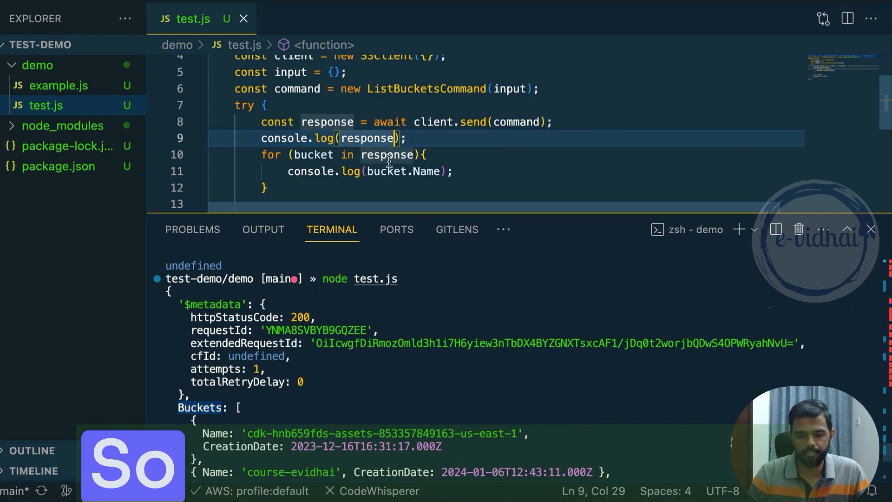
- Change the loop to iterate response.Buckets and run node test.js
text(.Buckets)
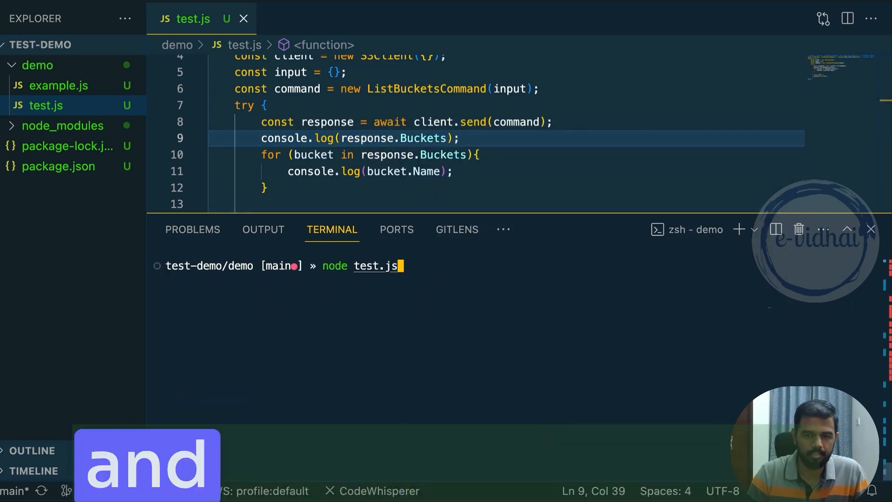
key(Return)
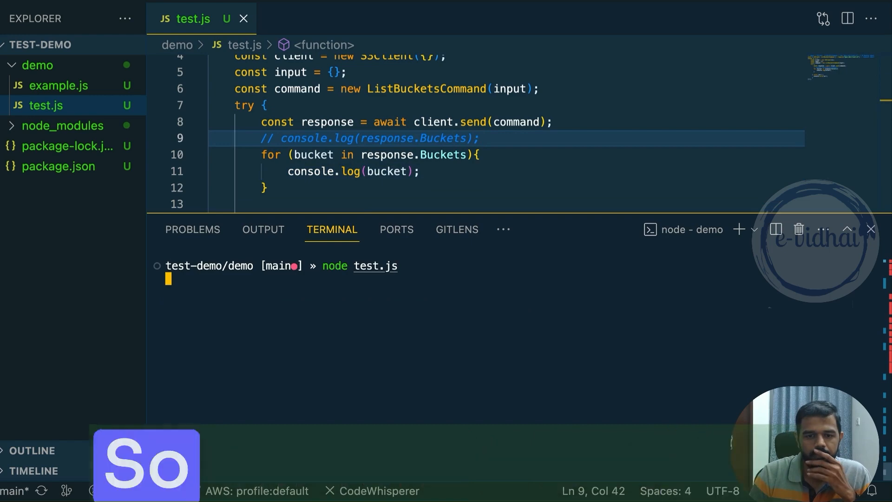
key(Return)
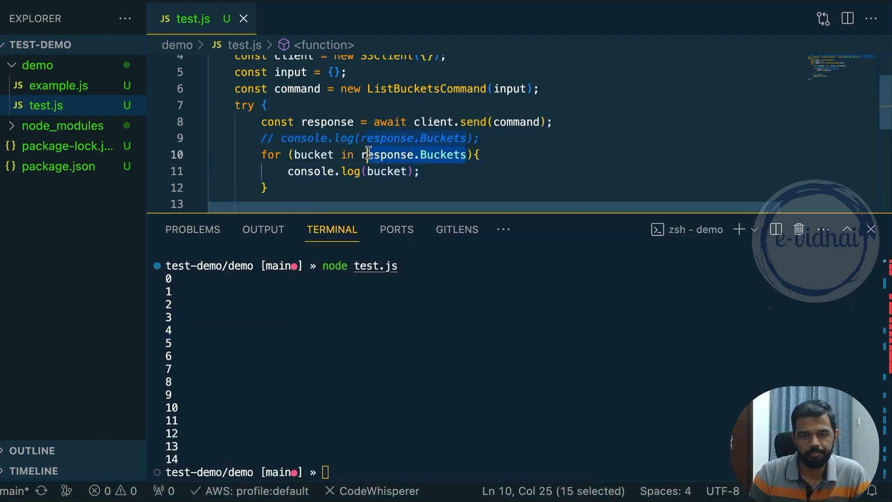
- Log response.Buckets[bucket] in the loop, run it, and begin appending .Name
double_click(388, 170)
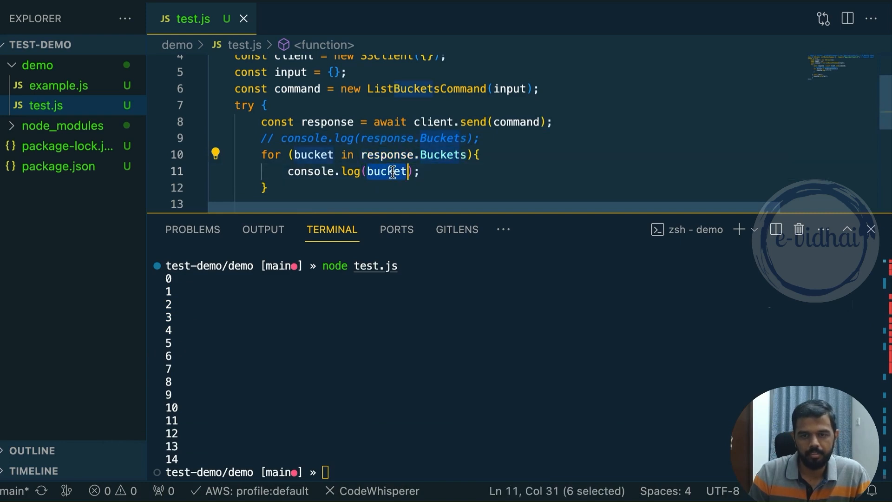
text(response.Buckets[])
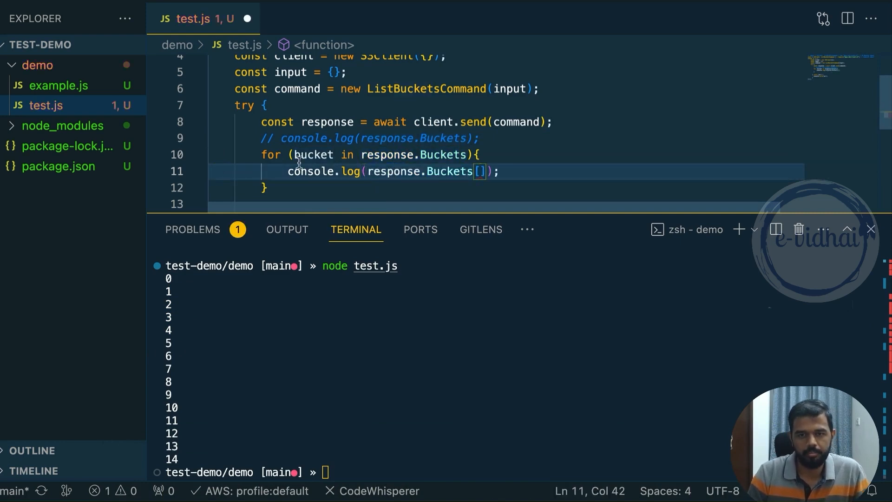
text(bucket)
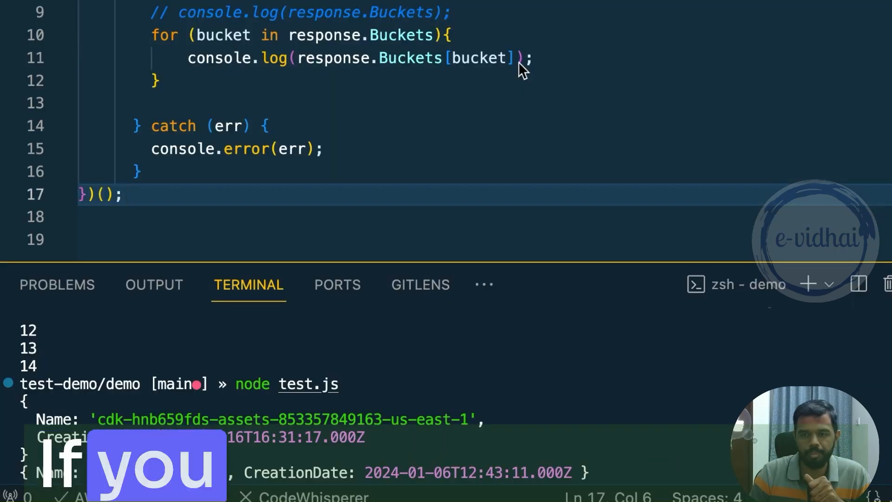
text(.NA)
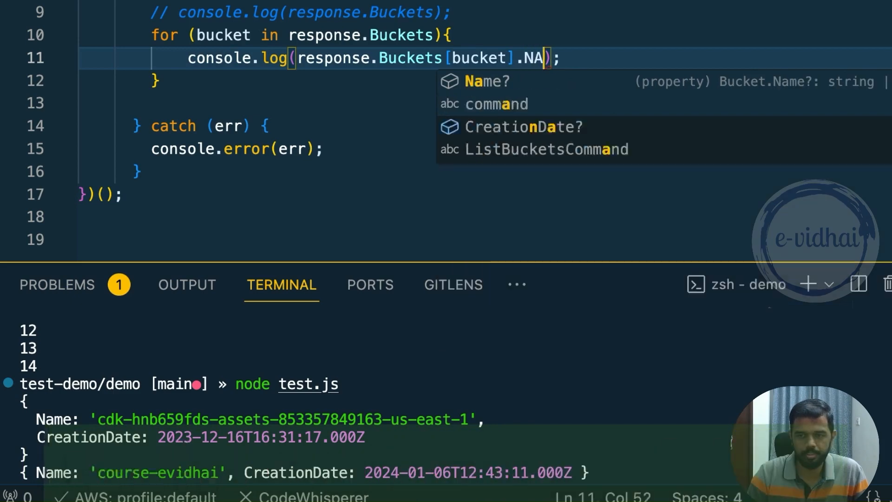